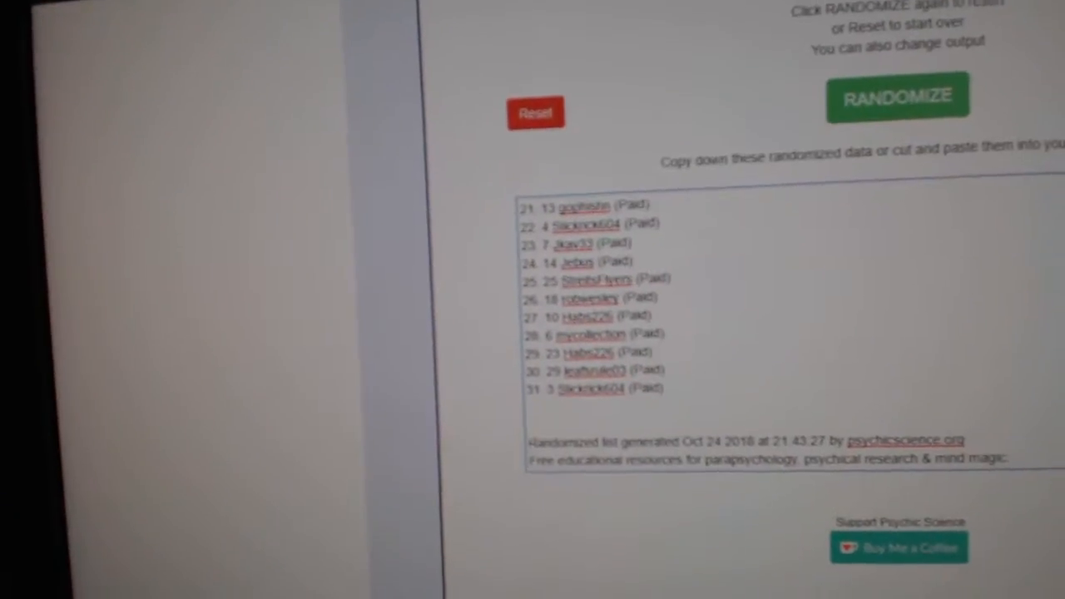
# - Reshuffle the 31 paid participant entries into a new random order with RANDOMIZE
pyautogui.click(897, 96)
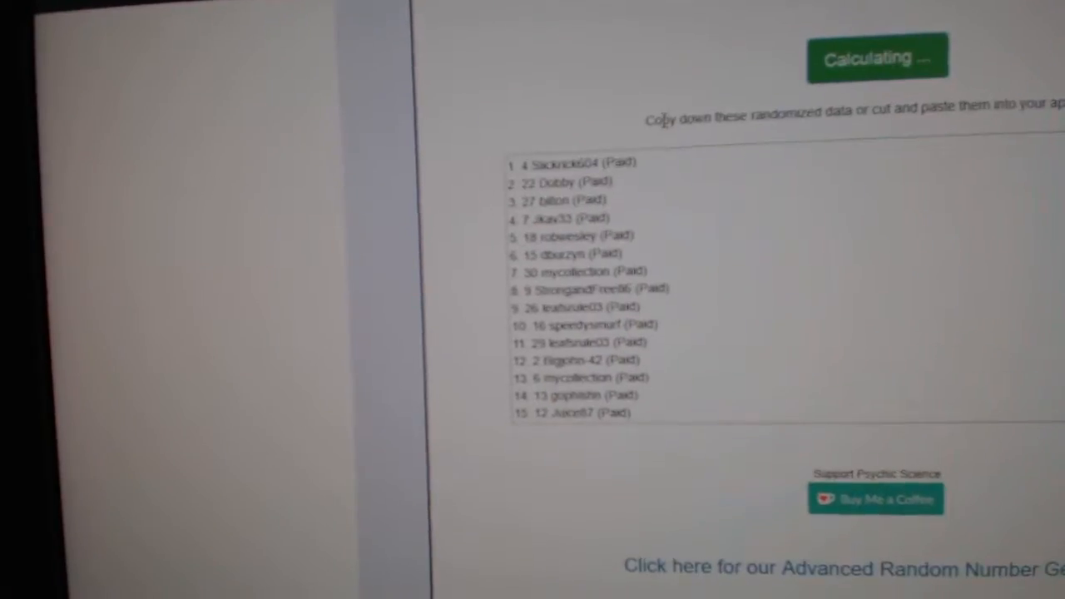
pyautogui.click(834, 69)
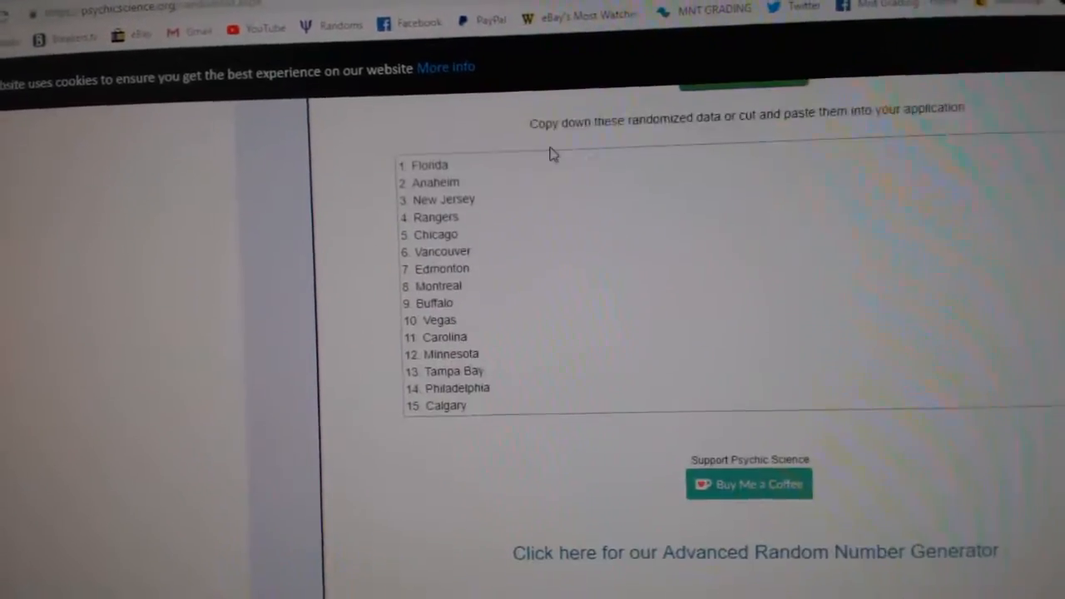
# - Randomize the team names, producing an order starting Florida, Anaheim, New Jersey
pyautogui.click(792, 92)
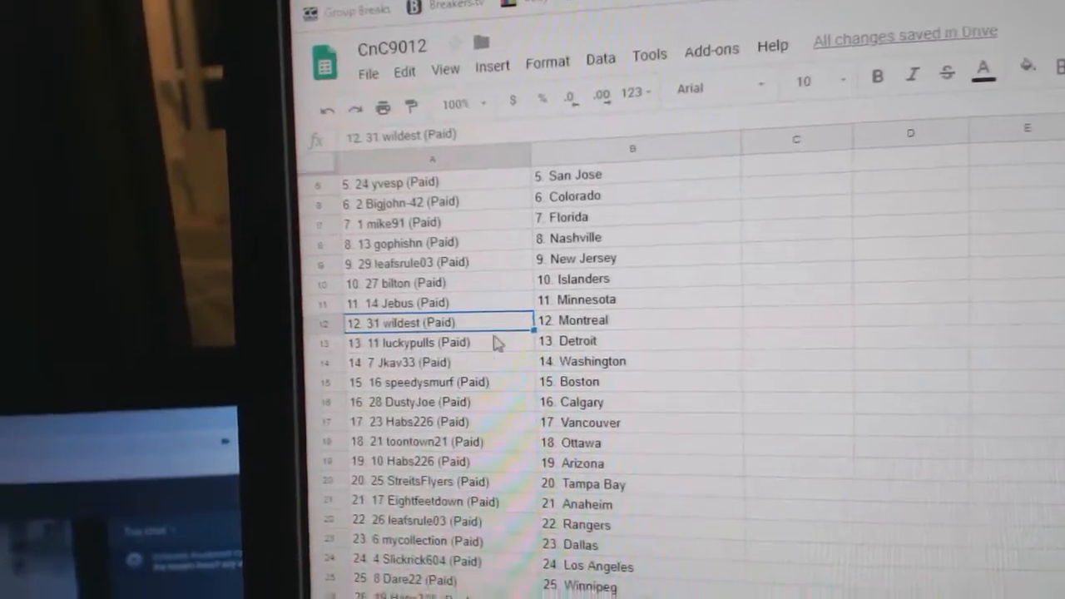
pyautogui.click(432, 337)
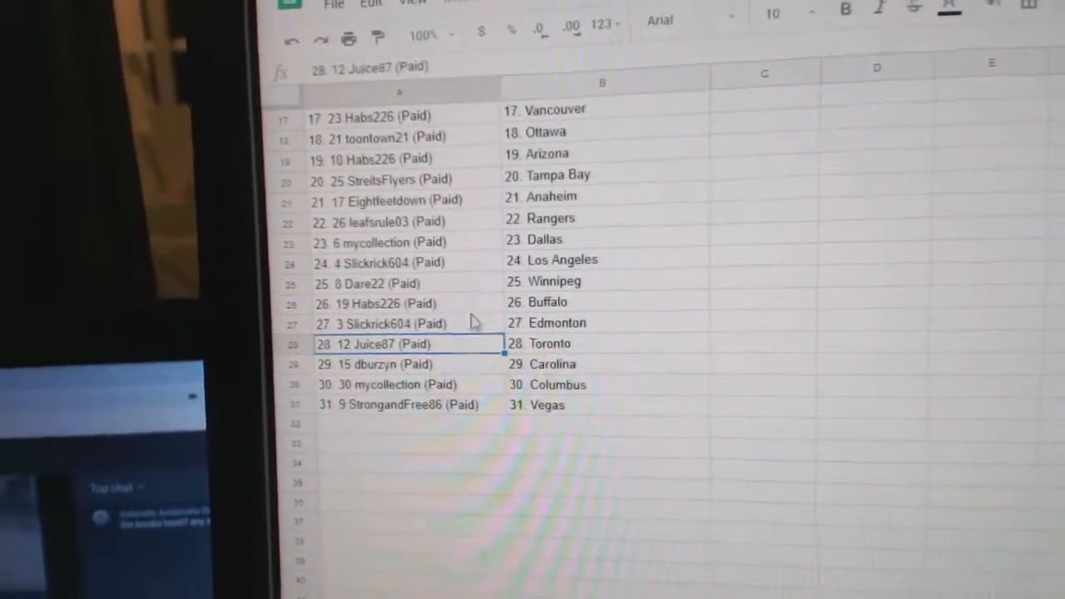
pyautogui.click(408, 367)
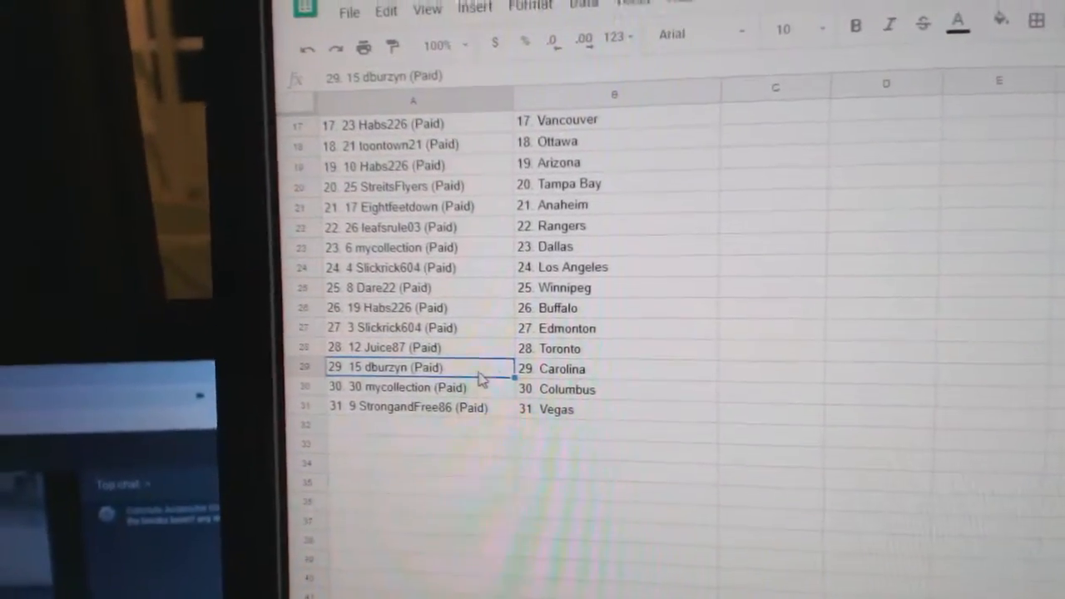